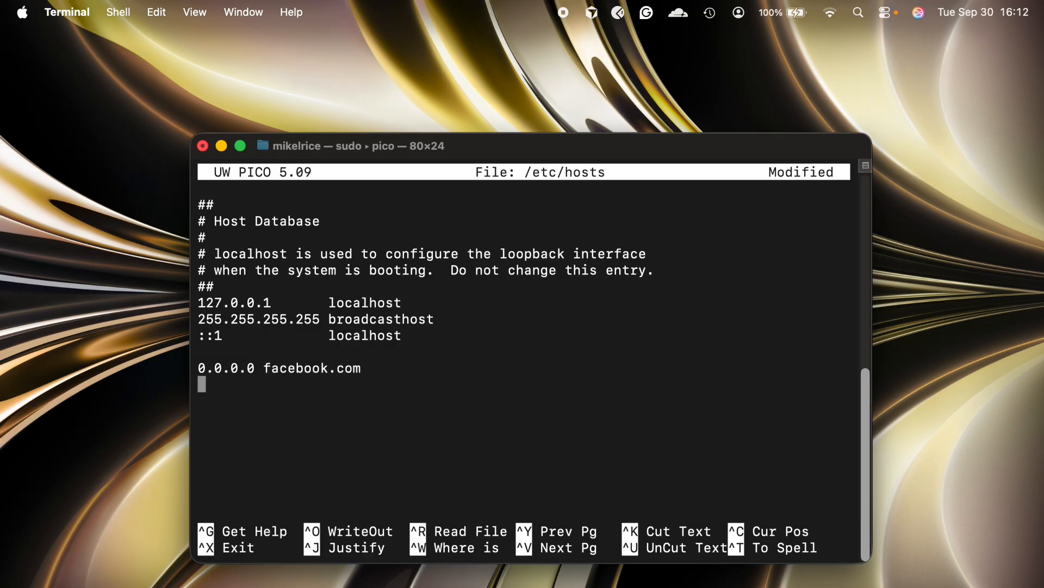
pyautogui.write('0.0.0.')
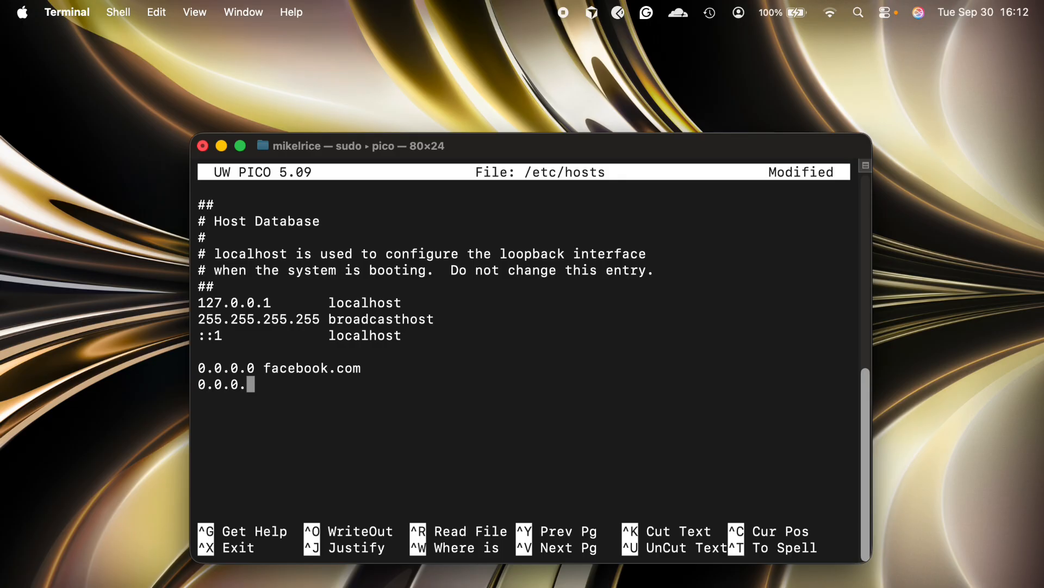
pyautogui.write('www.faceb')
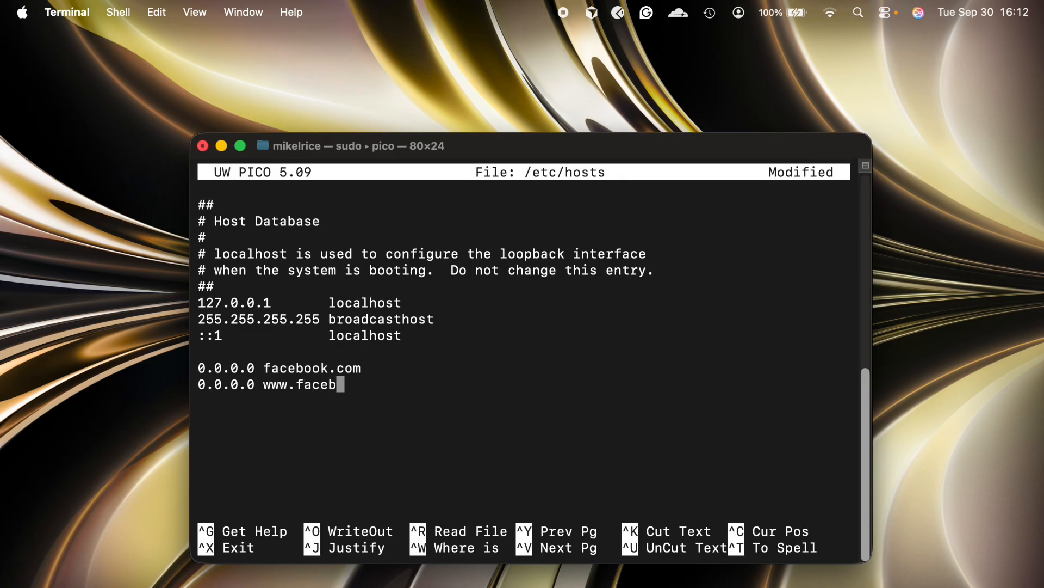
pyautogui.write('ook.com')
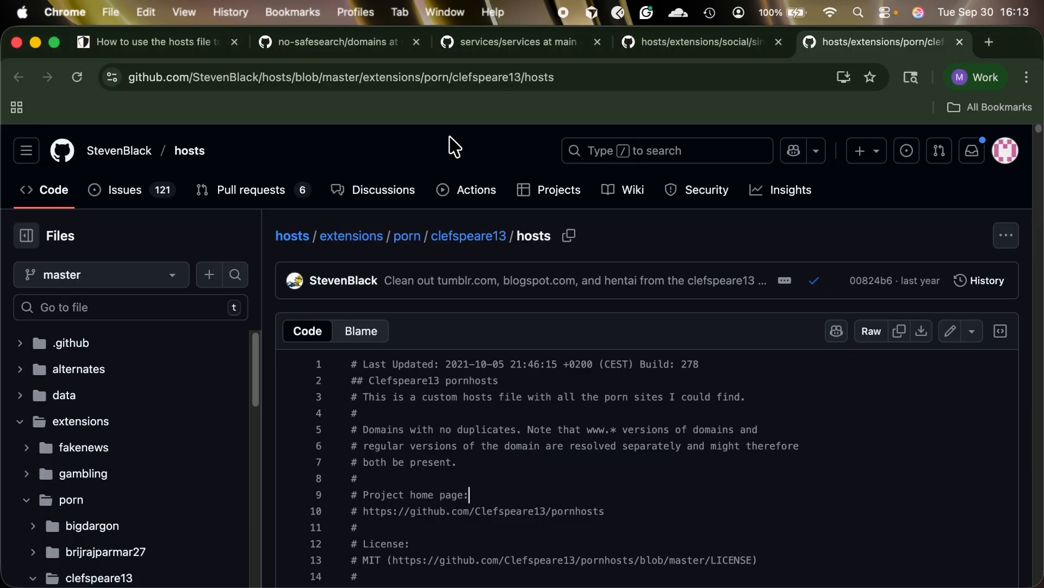
# Copy the raw blocklist hosts file and return to the Tech Lockdown guide tab
pyautogui.scroll(-3)
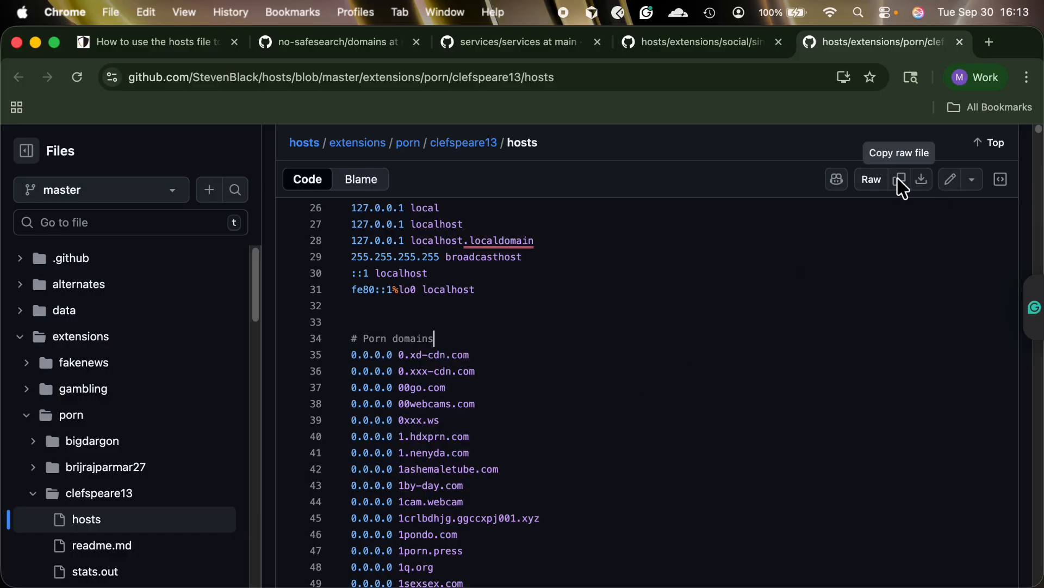
pyautogui.click(699, 42)
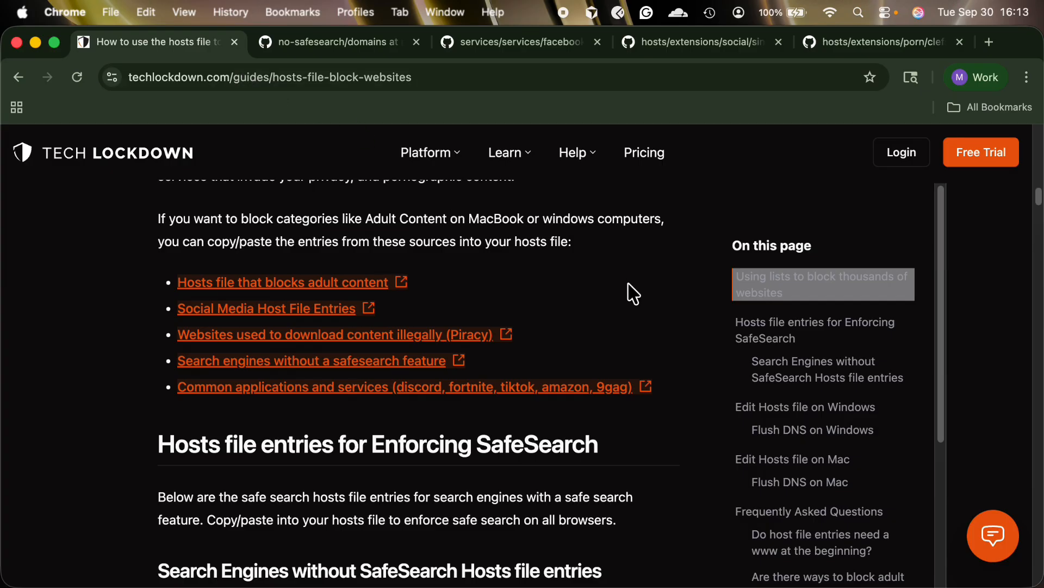
pyautogui.scroll(3)
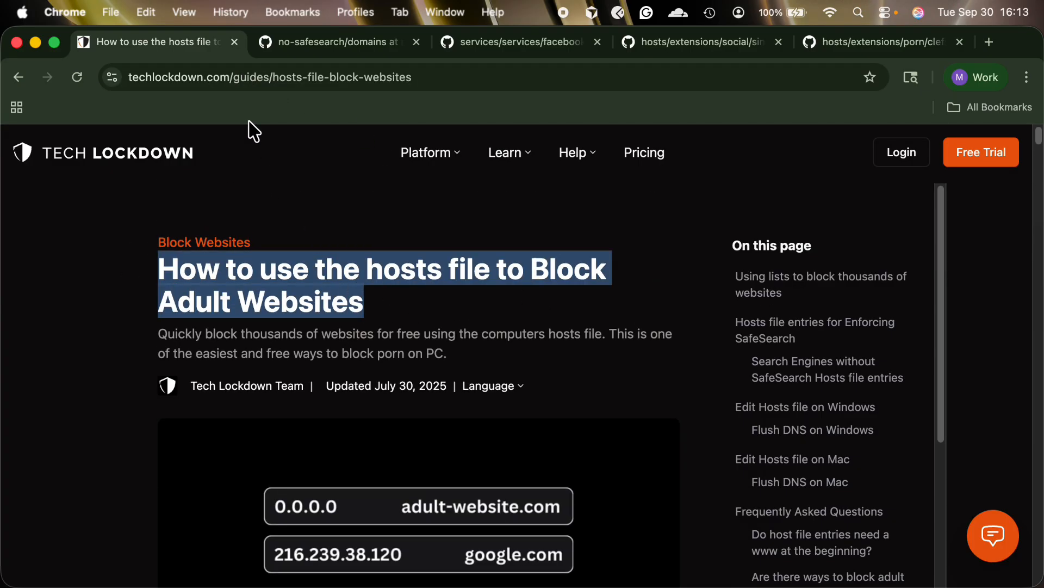
pyautogui.click(270, 77)
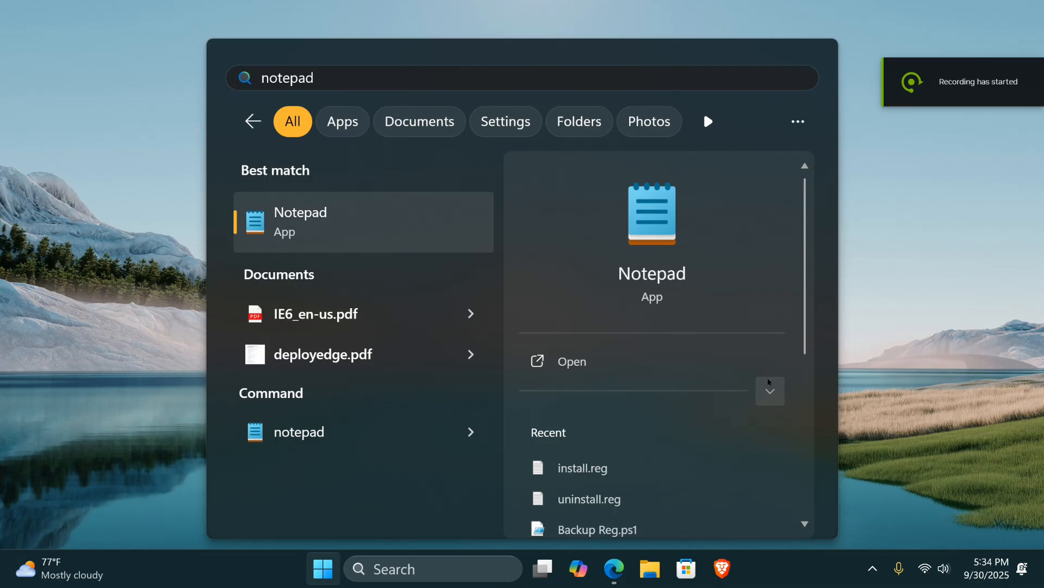
# Run Notepad as administrator from the Start menu search results
pyautogui.click(769, 390)
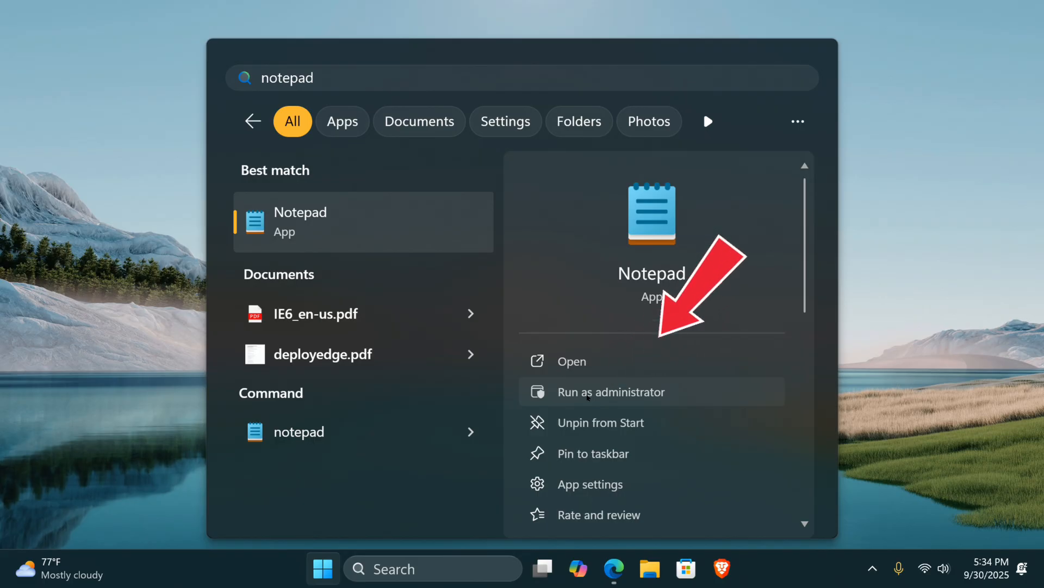
pyautogui.click(611, 391)
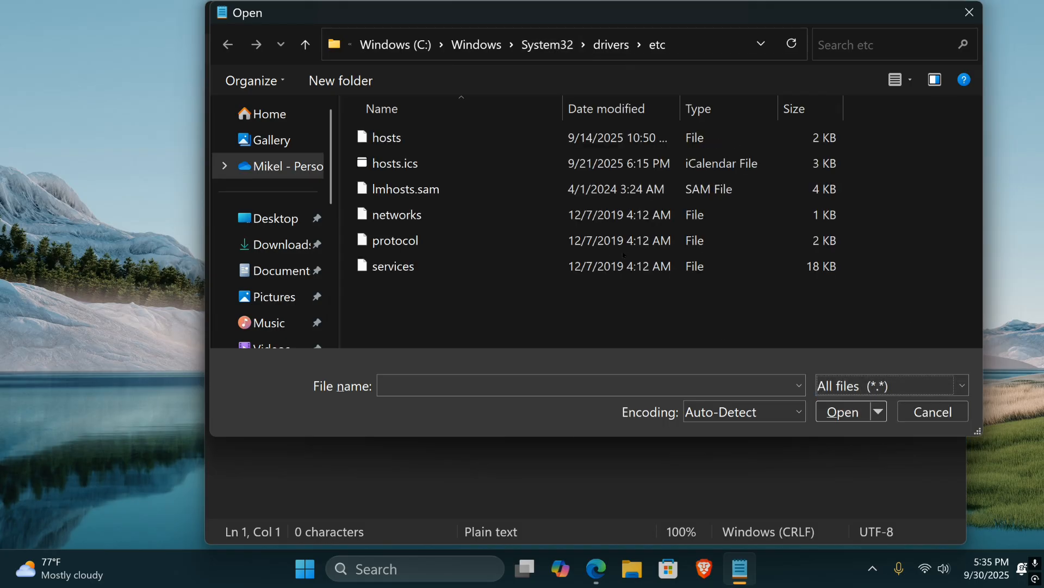
# Open the hosts file from C:\Windows\System32\drivers\etc in Notepad
pyautogui.click(393, 266)
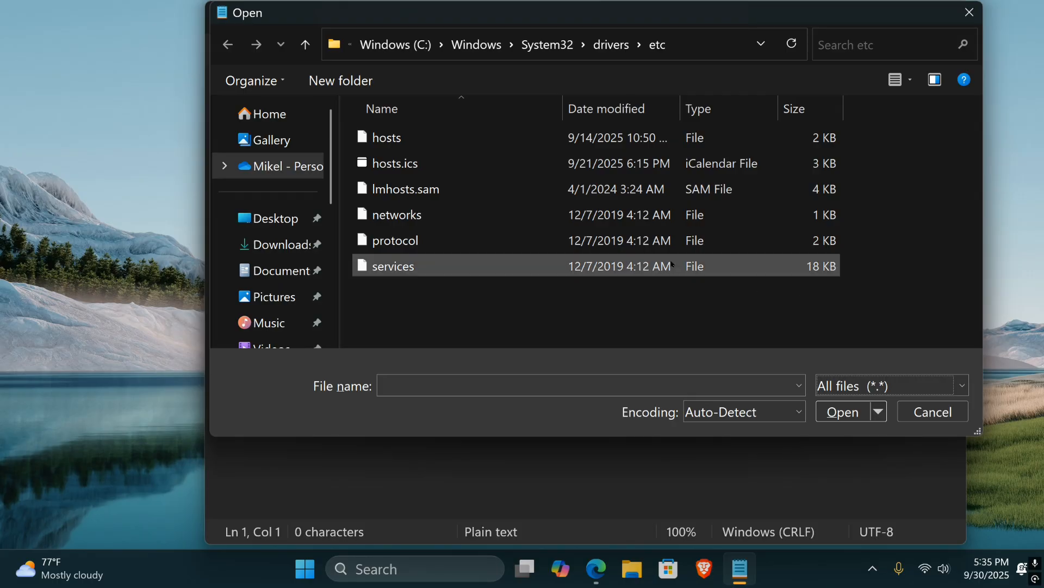
pyautogui.click(387, 137)
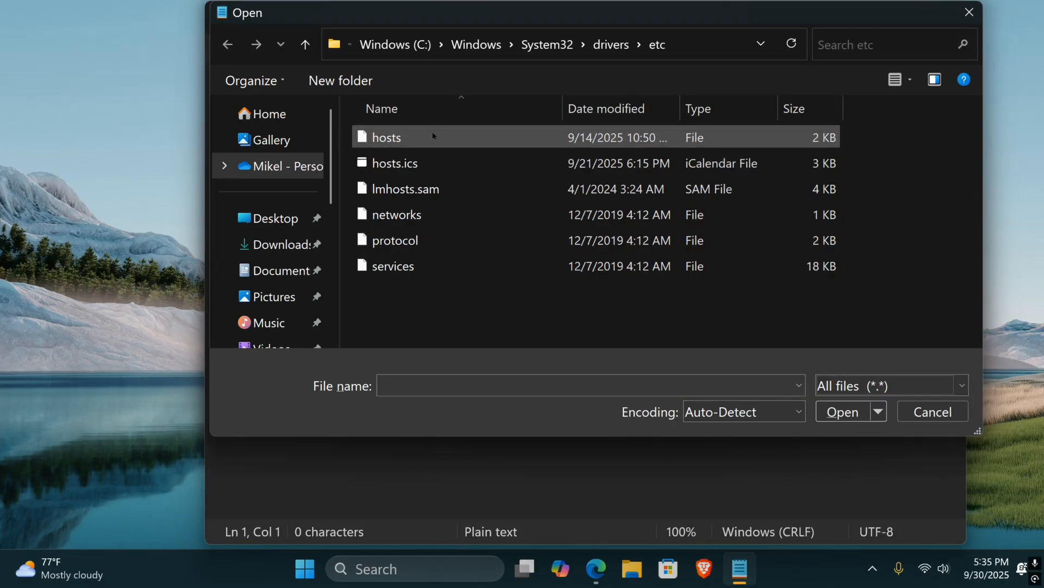
pyautogui.click(386, 138)
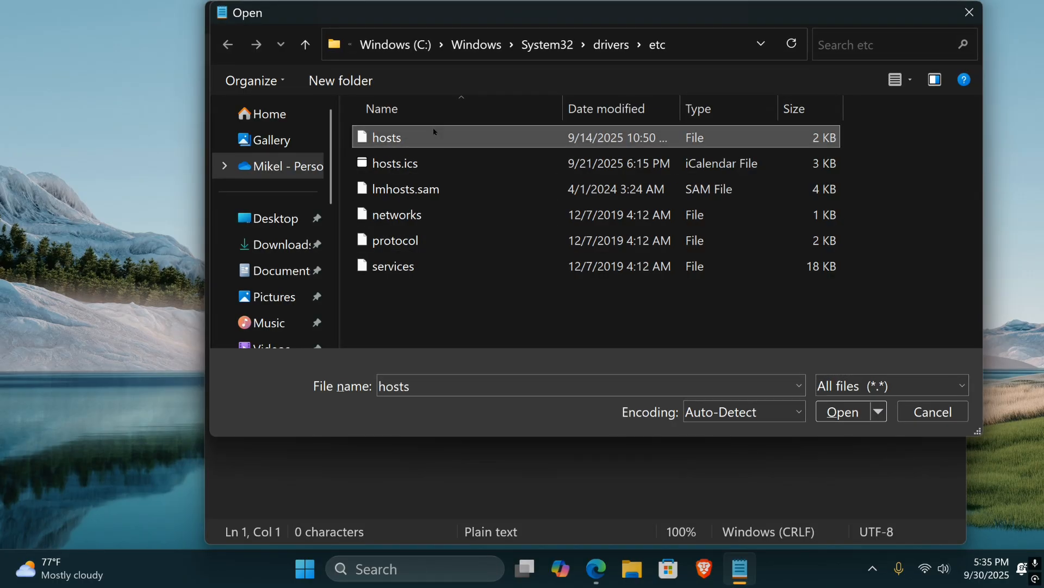
pyautogui.click(842, 411)
pyautogui.write('0.0.0.0 fac')
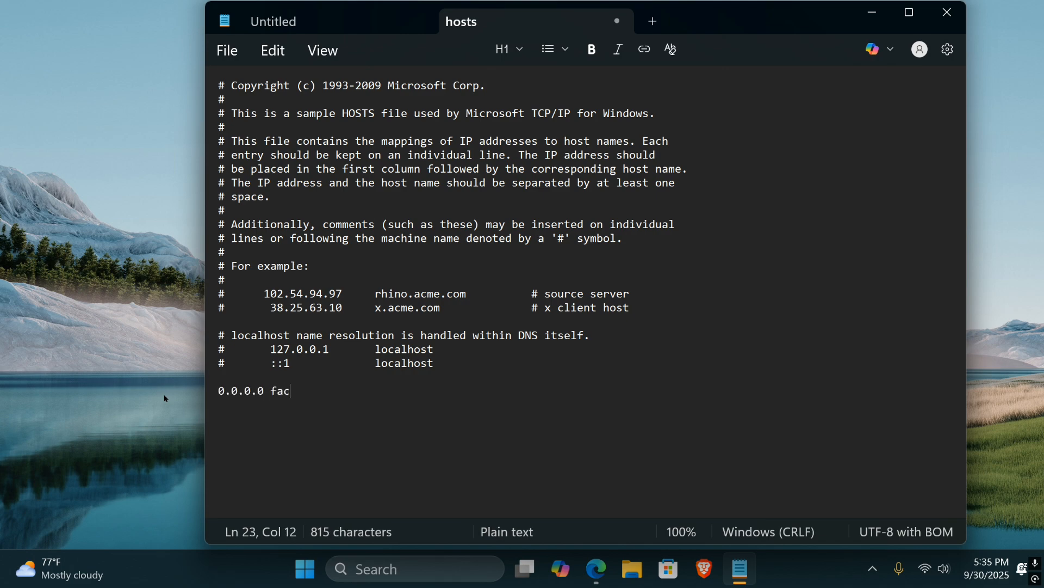
# Place the cursor at the end of the hosts file for the facebook.com entry
pyautogui.click(226, 50)
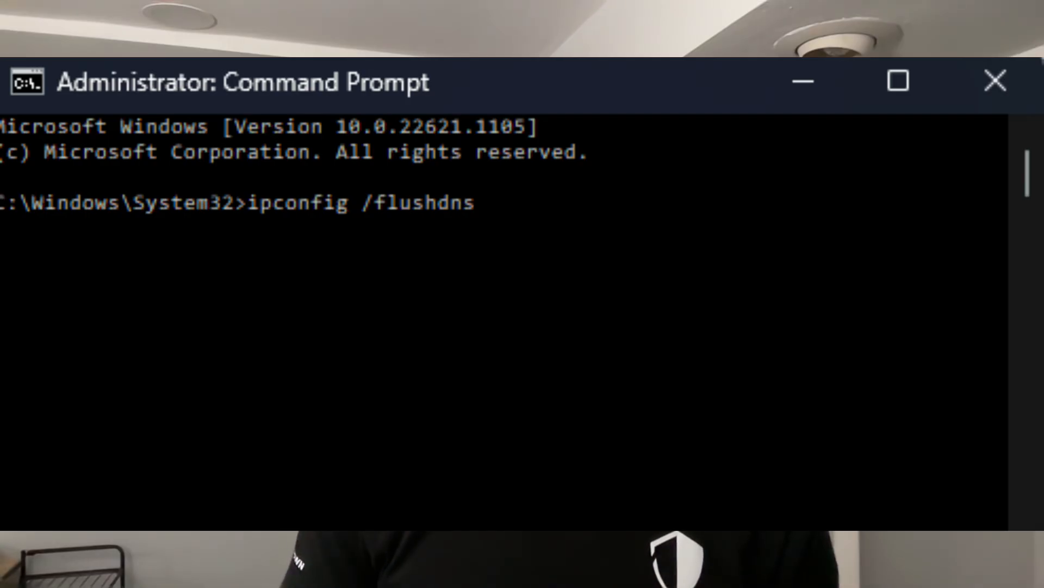
# Run 'ipconfig /flushdns' in the administrator Command Prompt
pyautogui.press('Return')
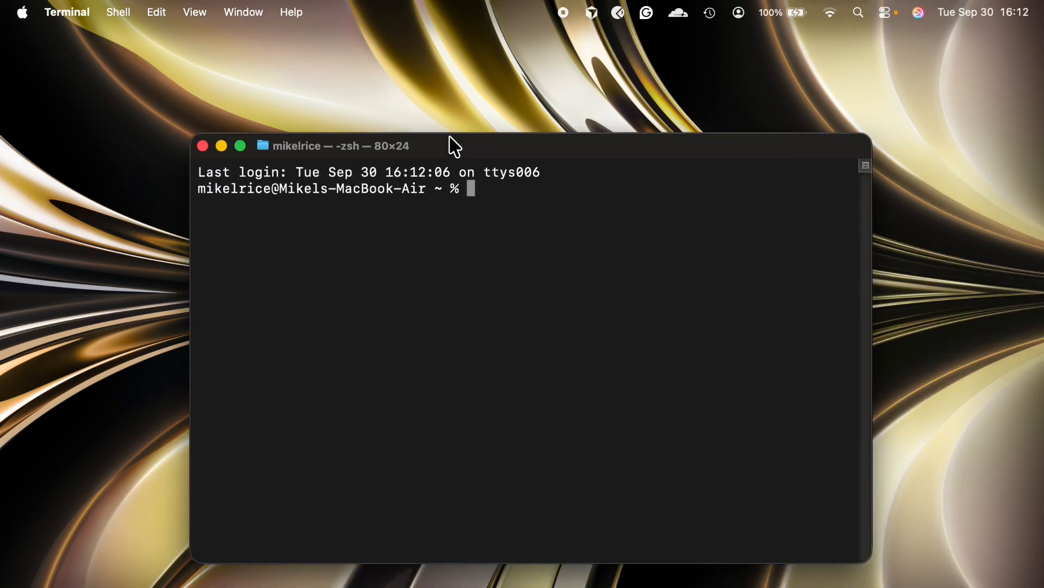
# Run 'sudo nano /etc/hosts' at the zsh prompt
pyautogui.write('sudo')
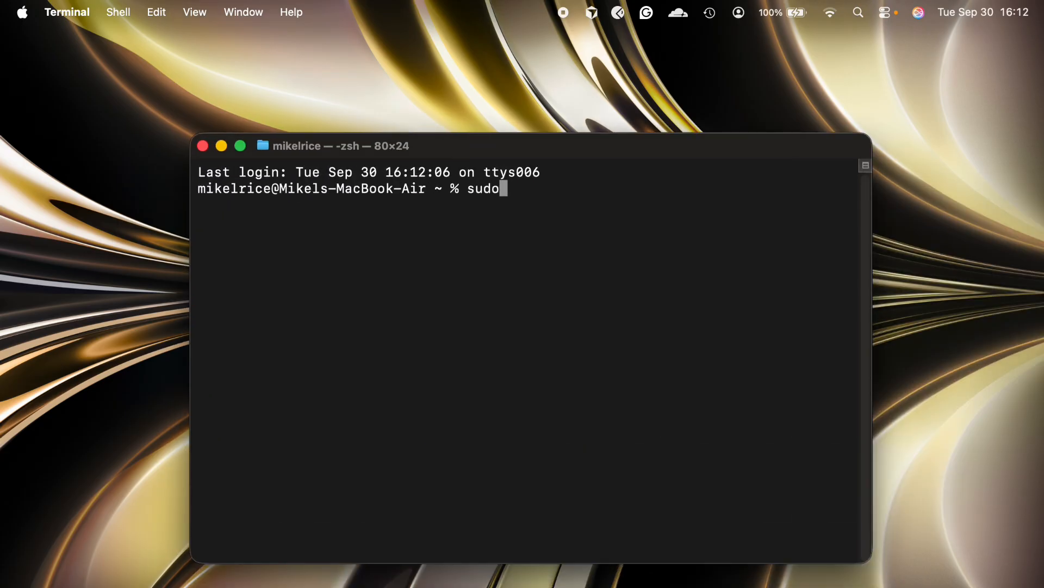
pyautogui.write('nano')
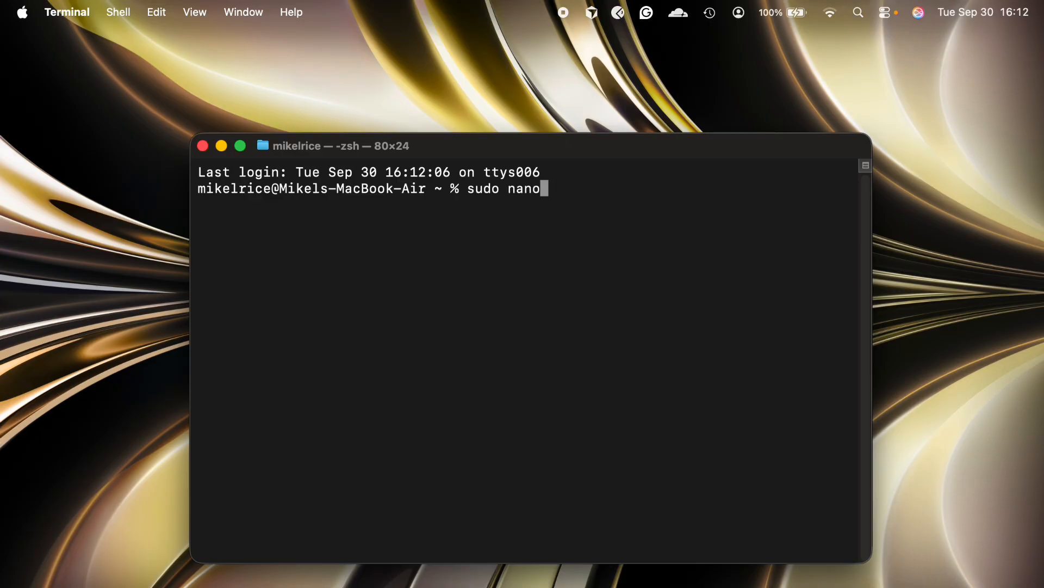
pyautogui.write('/e')
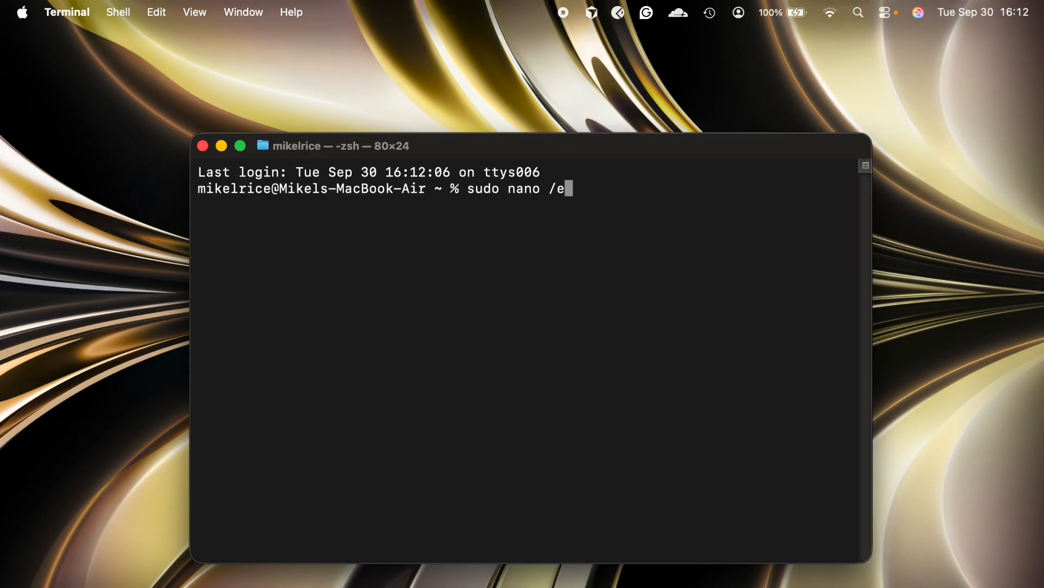
pyautogui.write('tc/hosts')
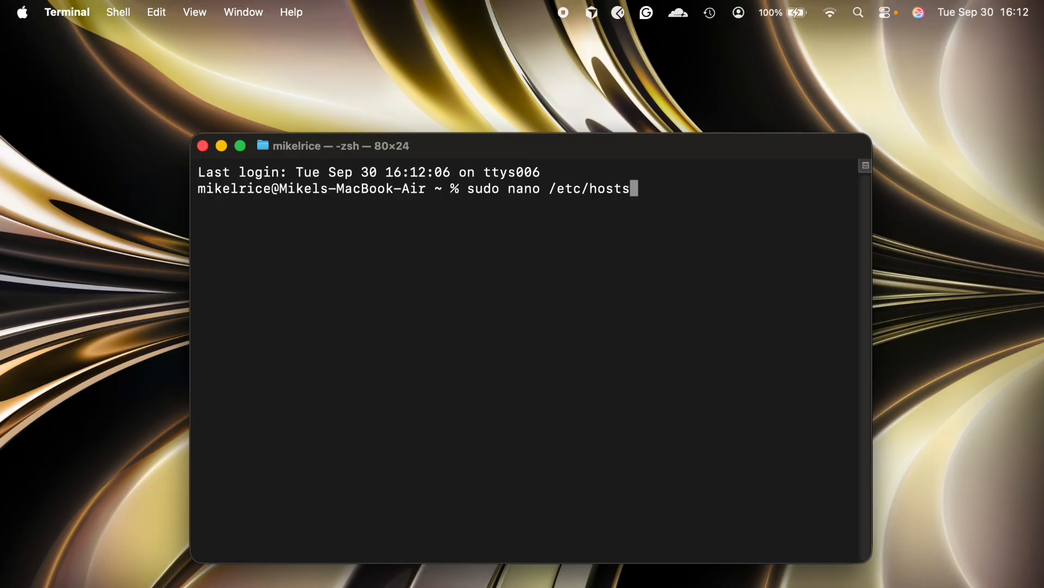
pyautogui.press('Return')
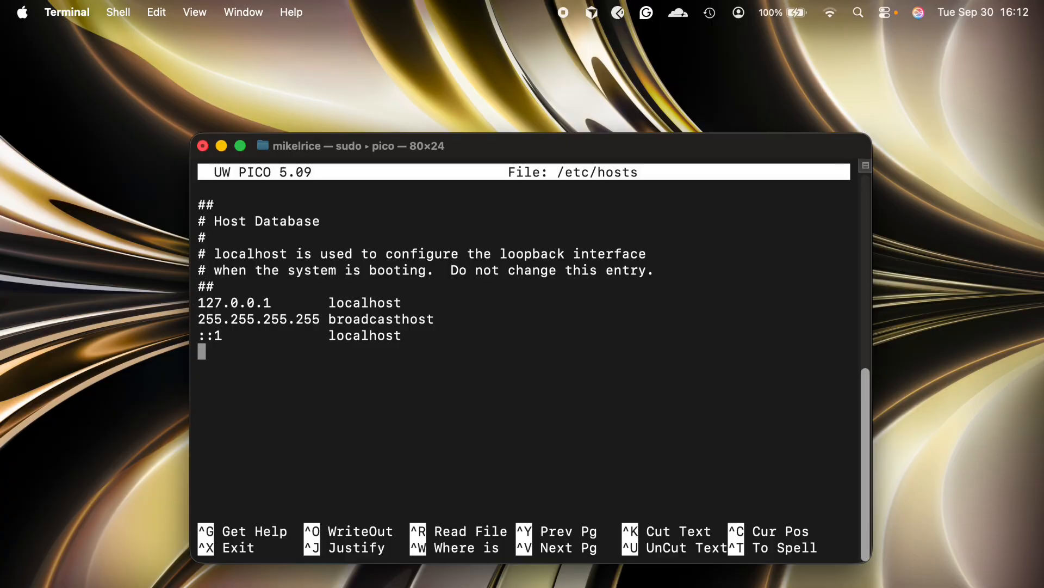
pyautogui.write('0.0.0.0')
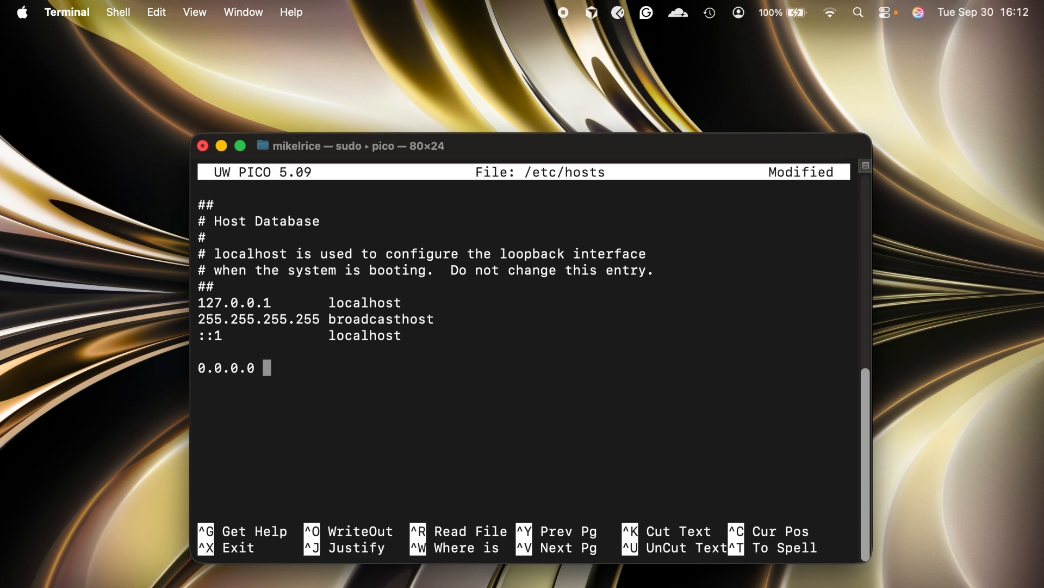
pyautogui.write('facebook.com')
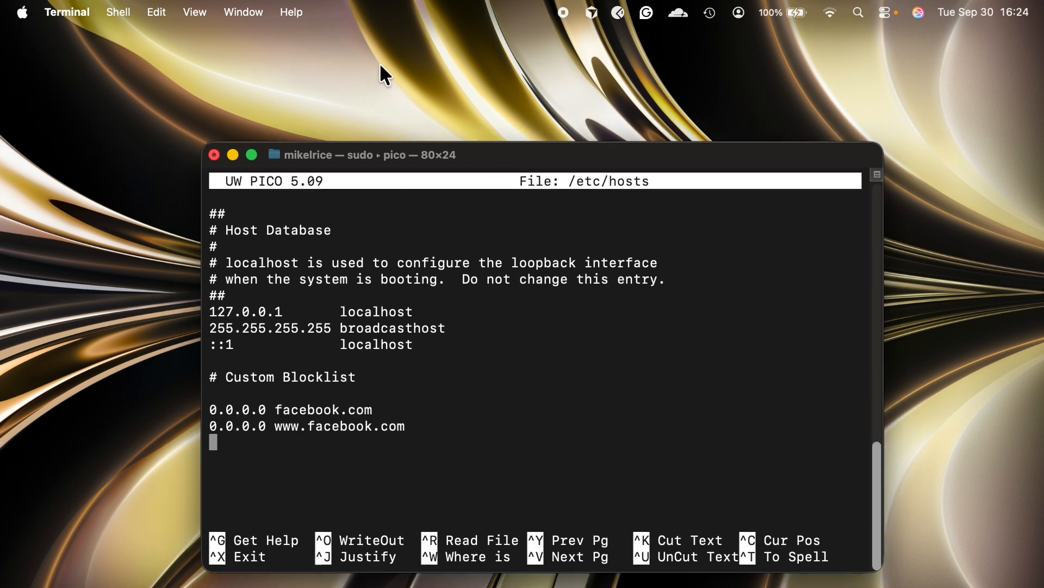
pyautogui.press('ctrl+o')
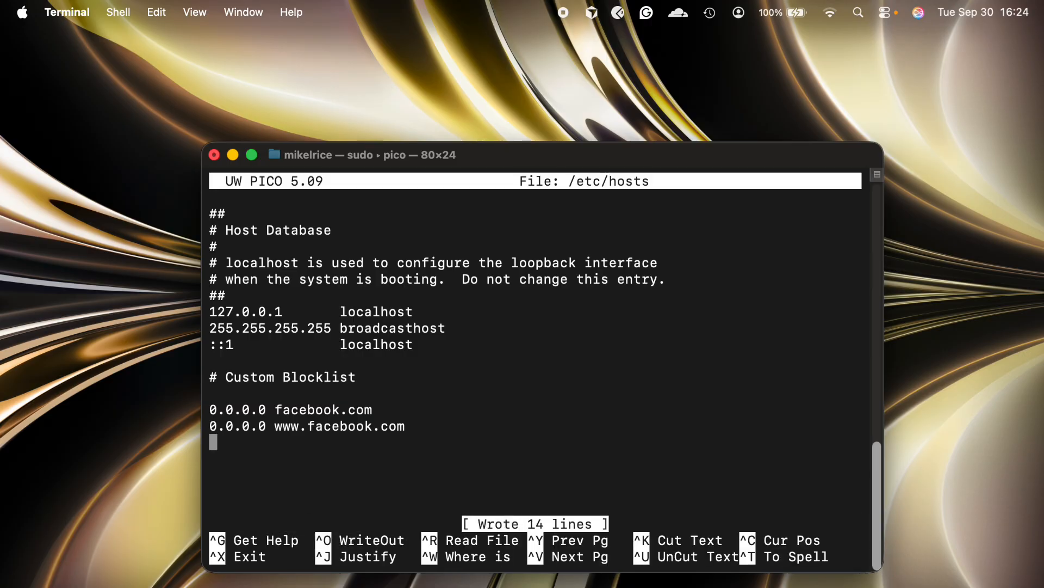
pyautogui.press('ctrl+x')
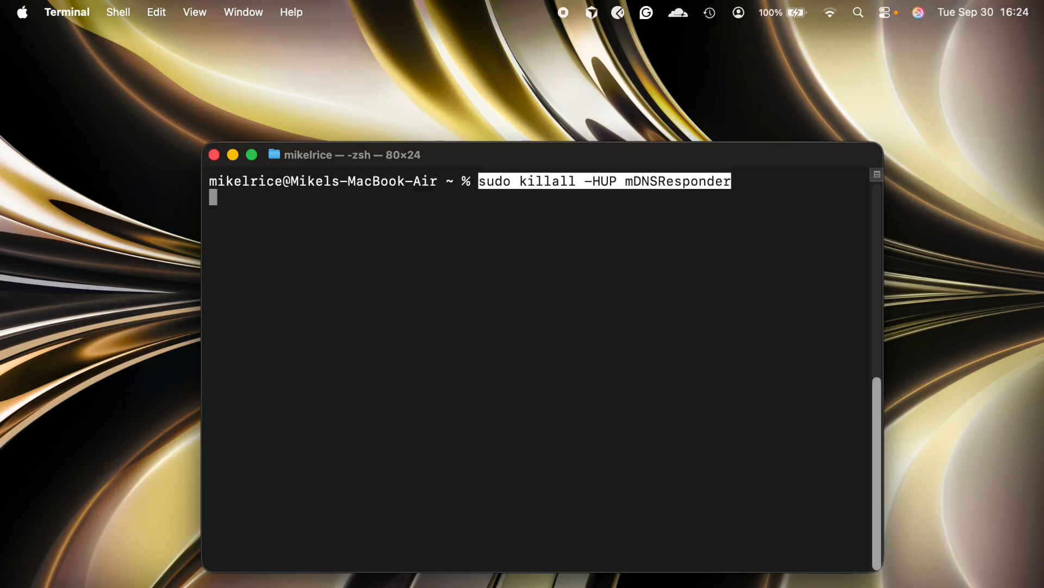
# Run 'sudo killall -HUP mDNSResponder' to flush the Mac DNS cache
pyautogui.press('Return')
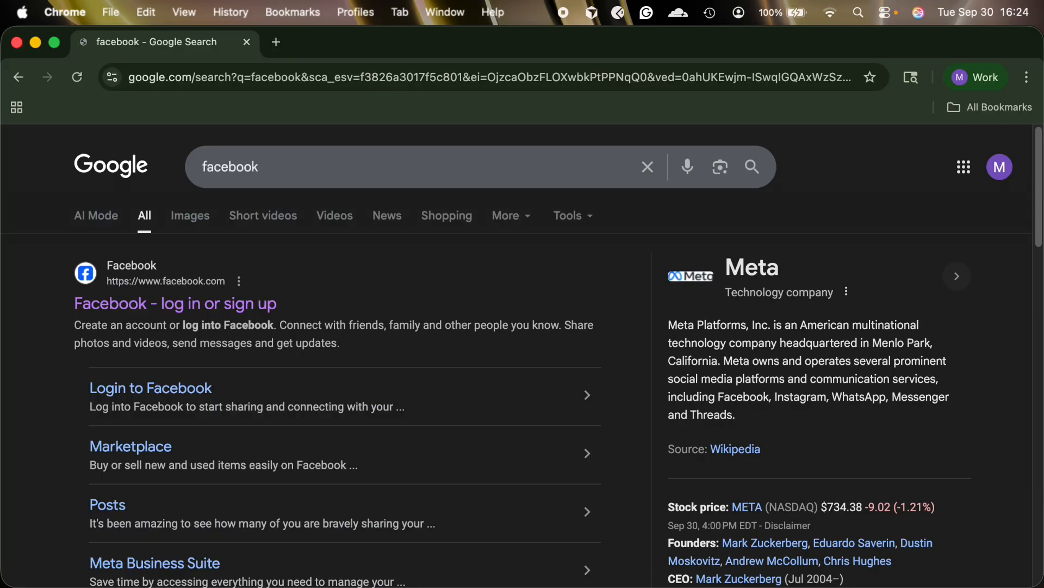
# Open the 'Facebook - log in or sign up' result and see ERR_CONNECTION_REFUSED
pyautogui.click(175, 303)
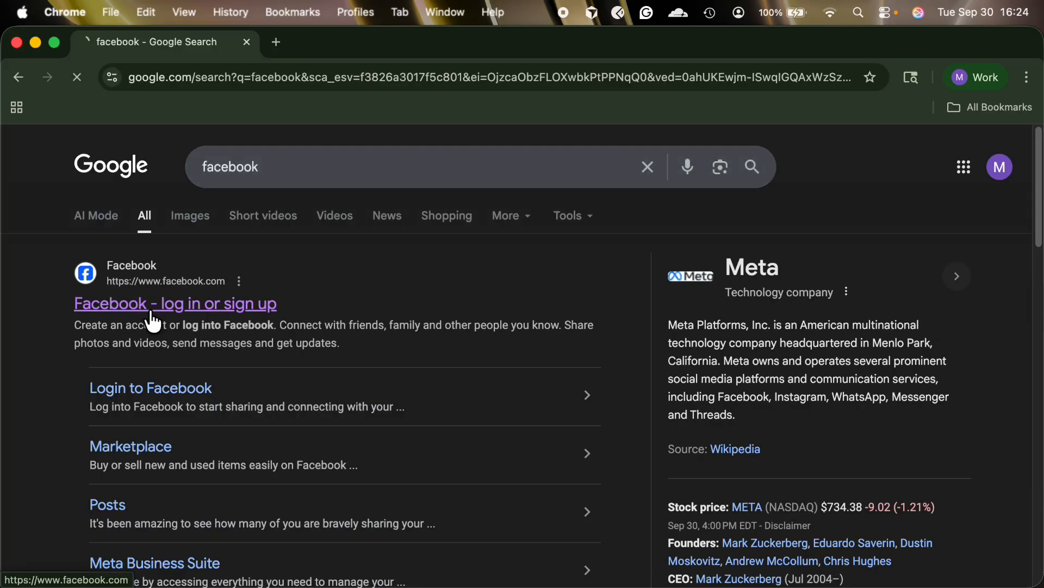
pyautogui.click(175, 303)
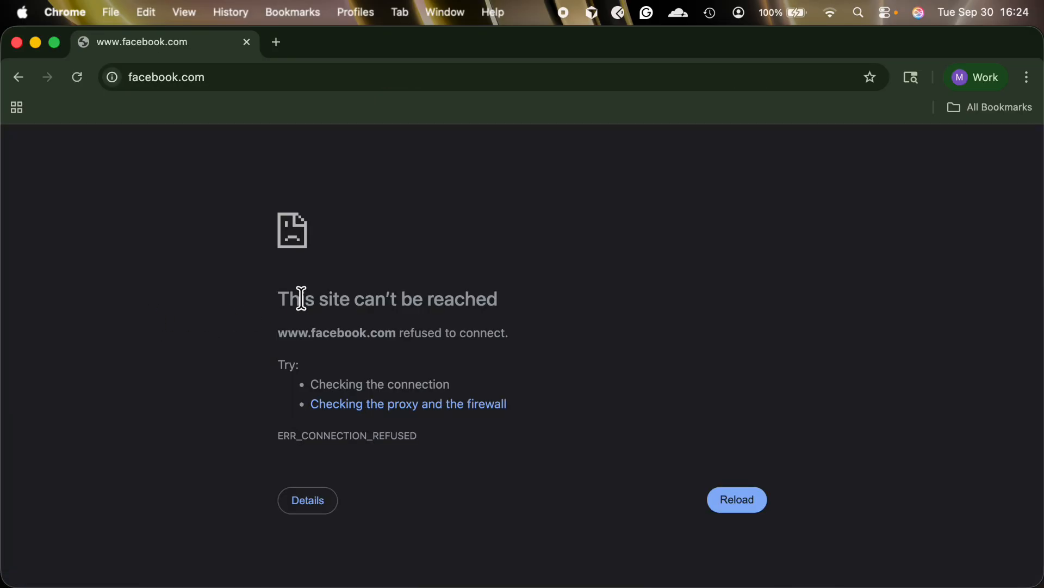
pyautogui.moveTo(463, 214)
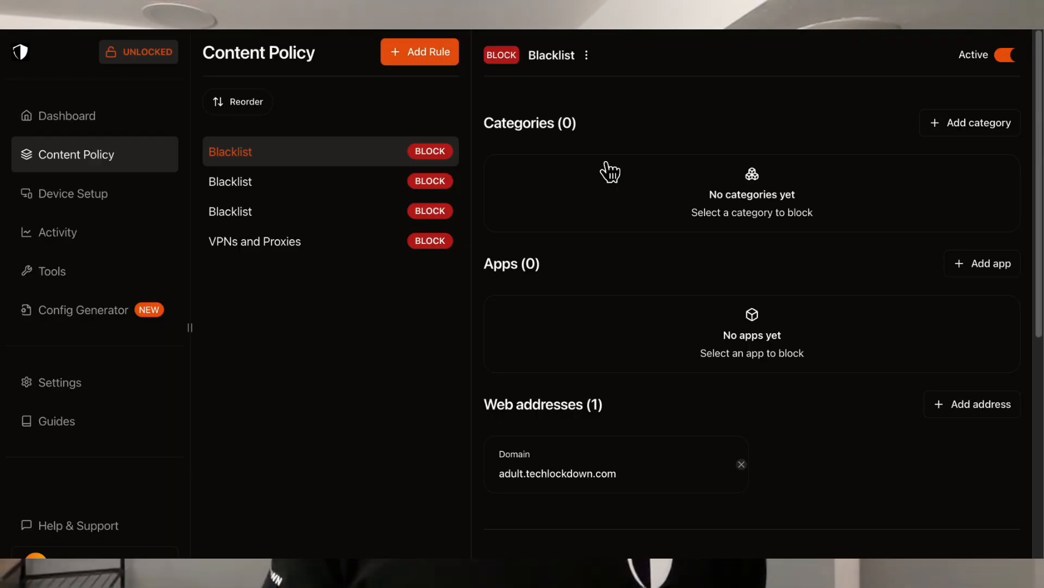
# Add the Pornography and Nudity categories to the first Blacklist rule
pyautogui.click(969, 122)
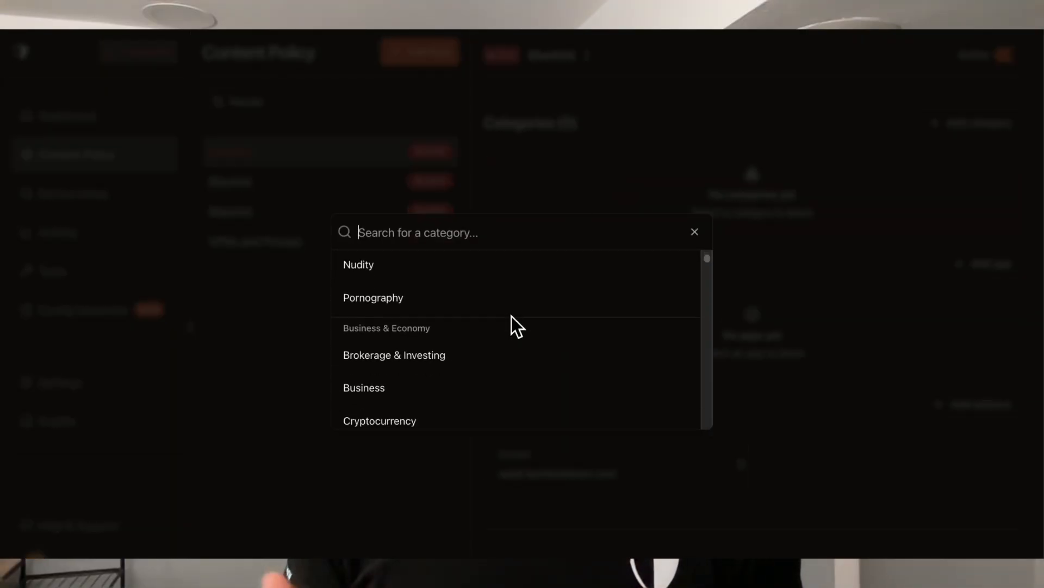
pyautogui.scroll(3)
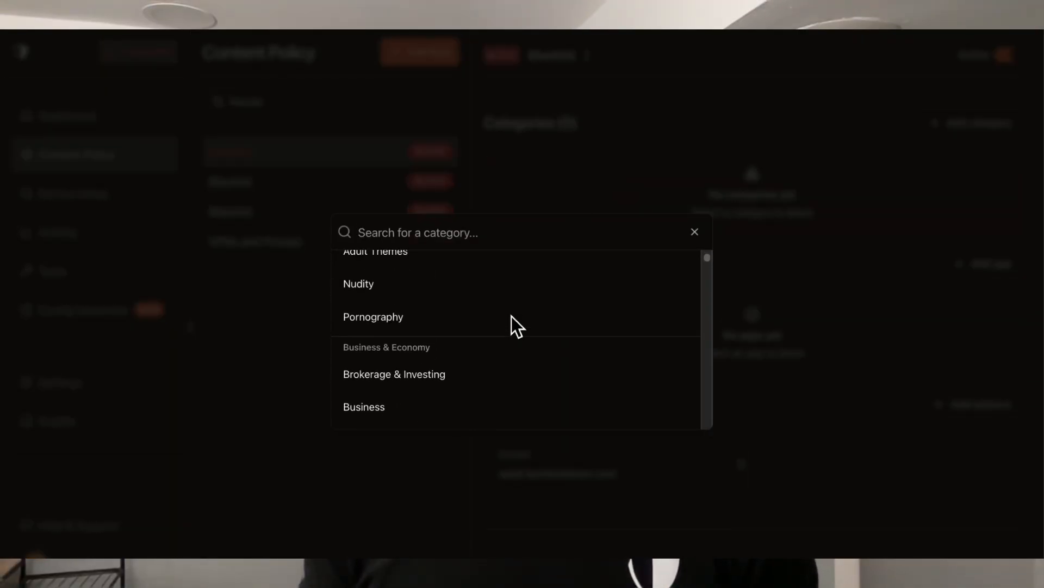
pyautogui.click(373, 317)
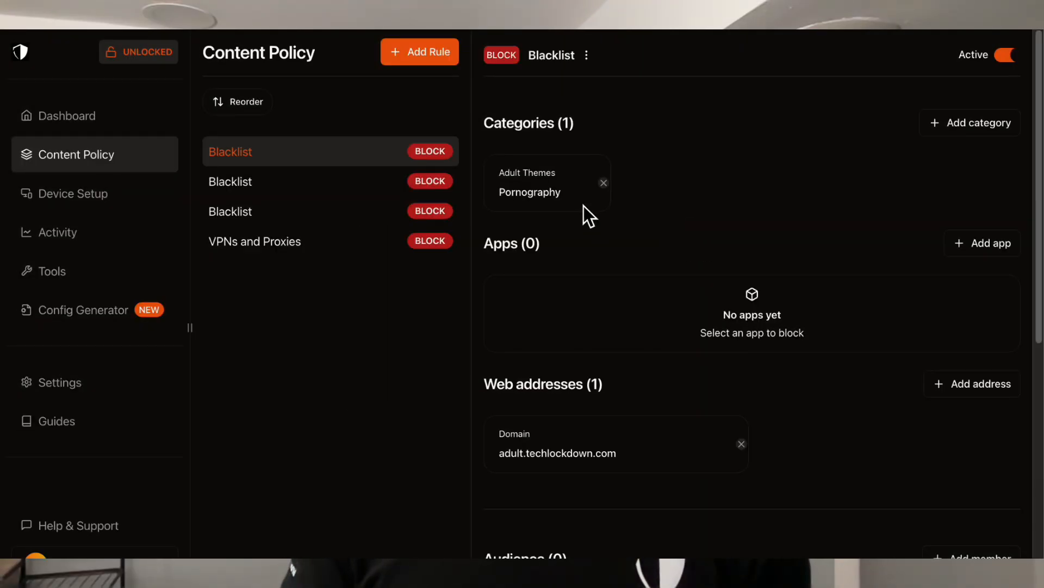
pyautogui.click(970, 122)
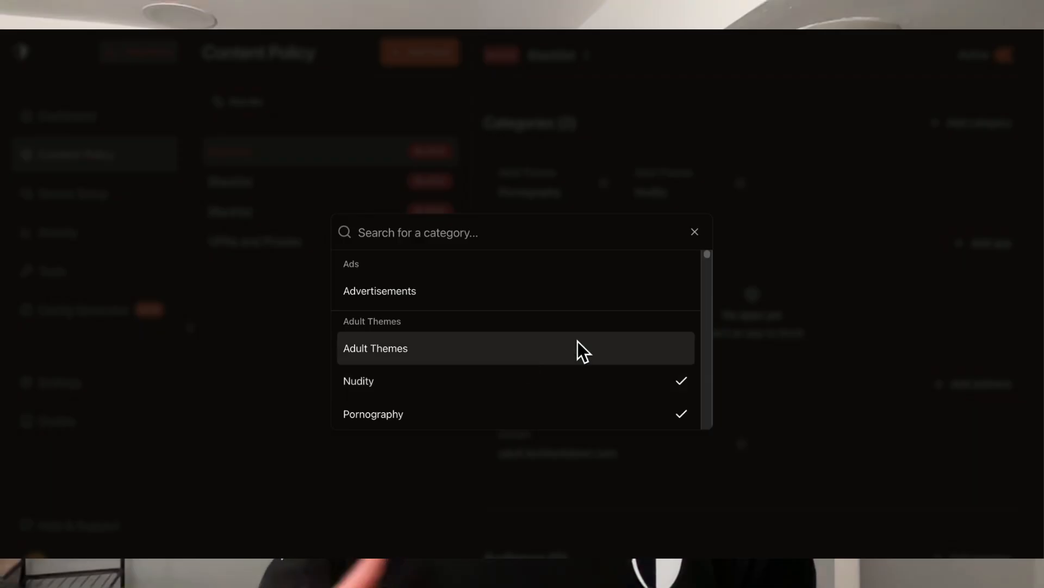
pyautogui.click(694, 232)
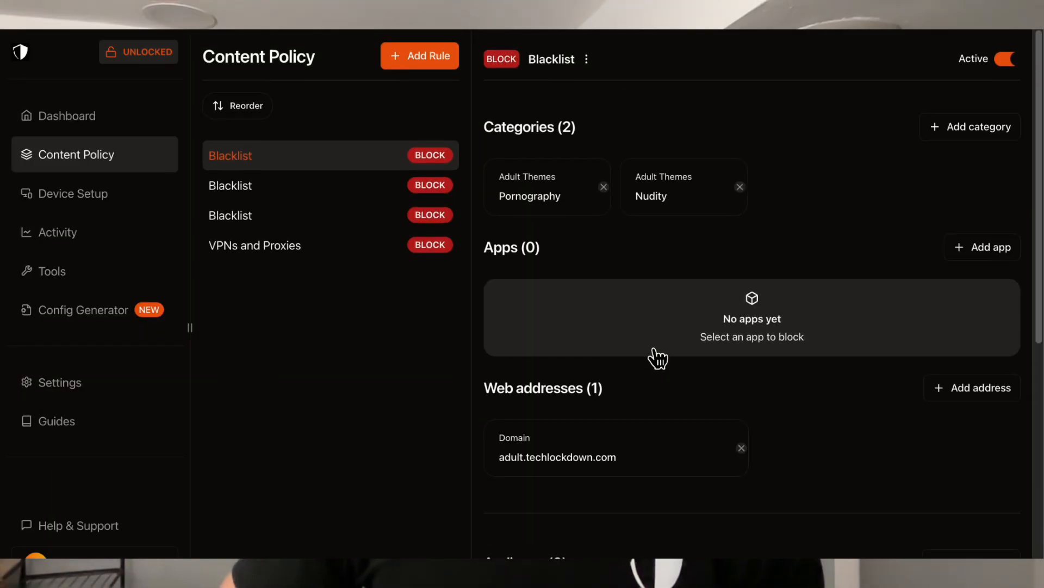